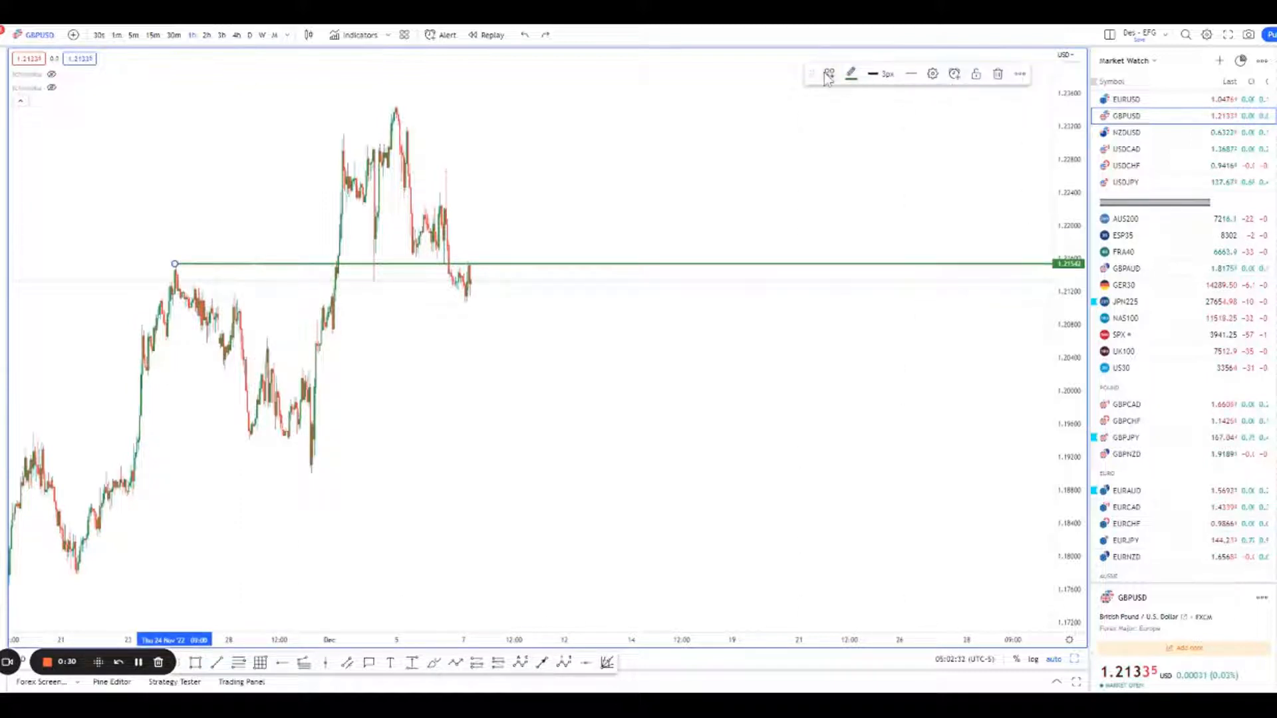
# Step: Apply the Trade Entry (Sell) template to the horizontal line at 1.21542
pyautogui.click(829, 73)
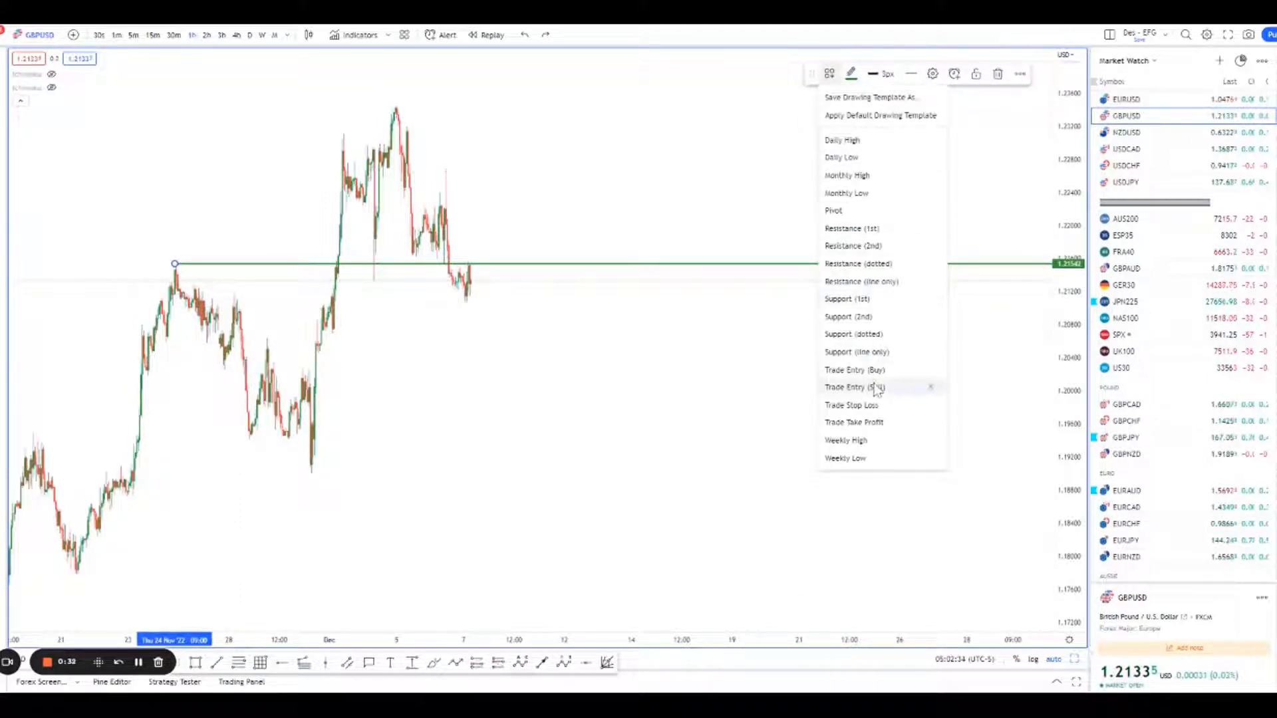
pyautogui.click(854, 387)
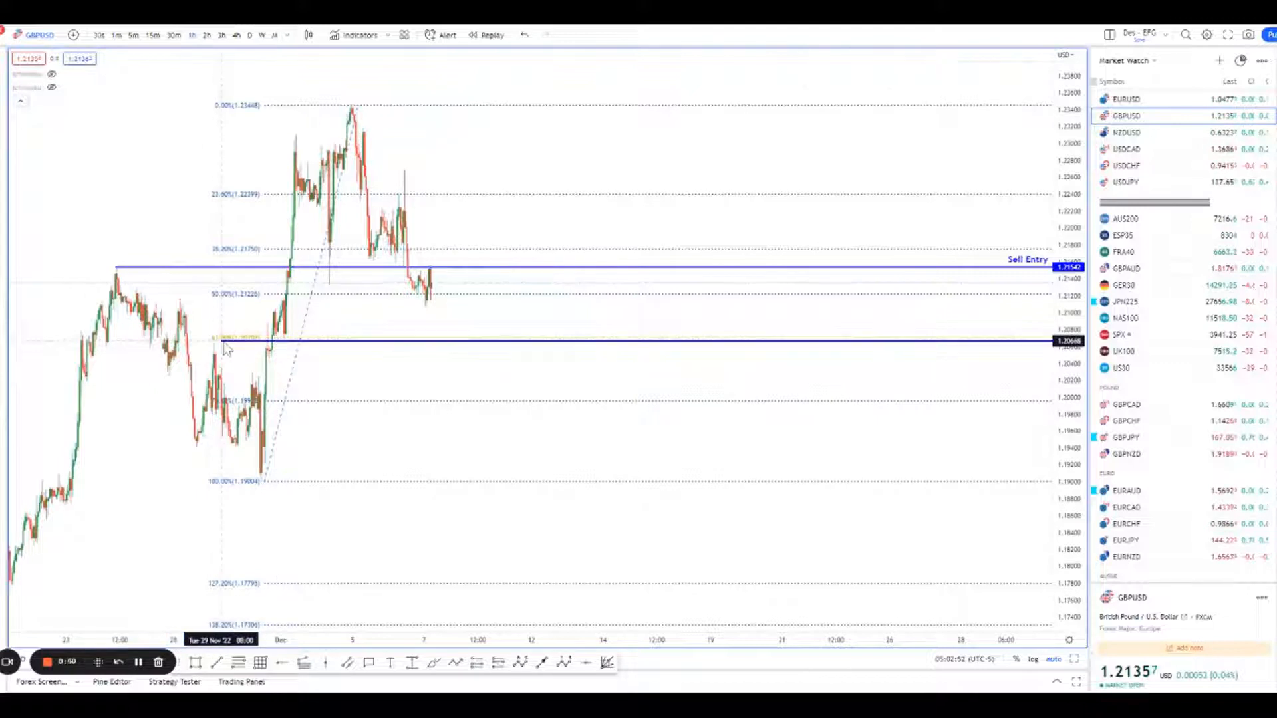
# Step: Recolour the lower line near 1.20648 green for the Take Profit level
pyautogui.click(849, 73)
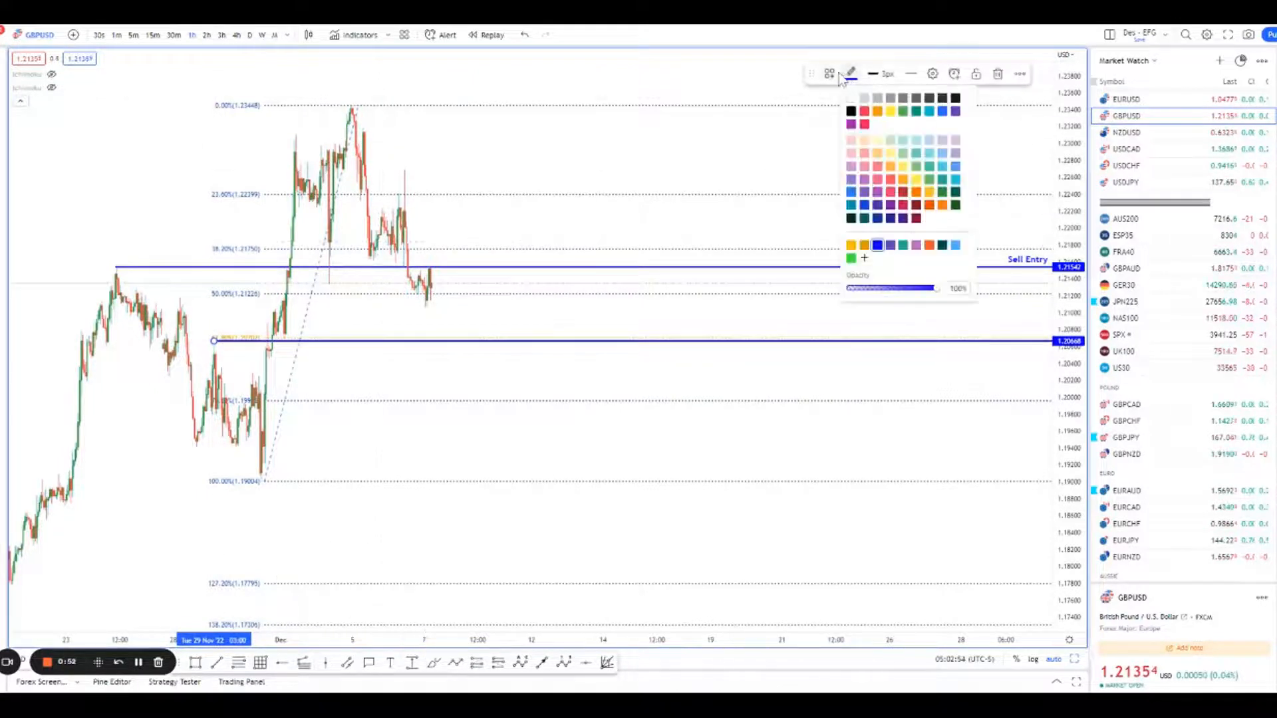
pyautogui.click(851, 257)
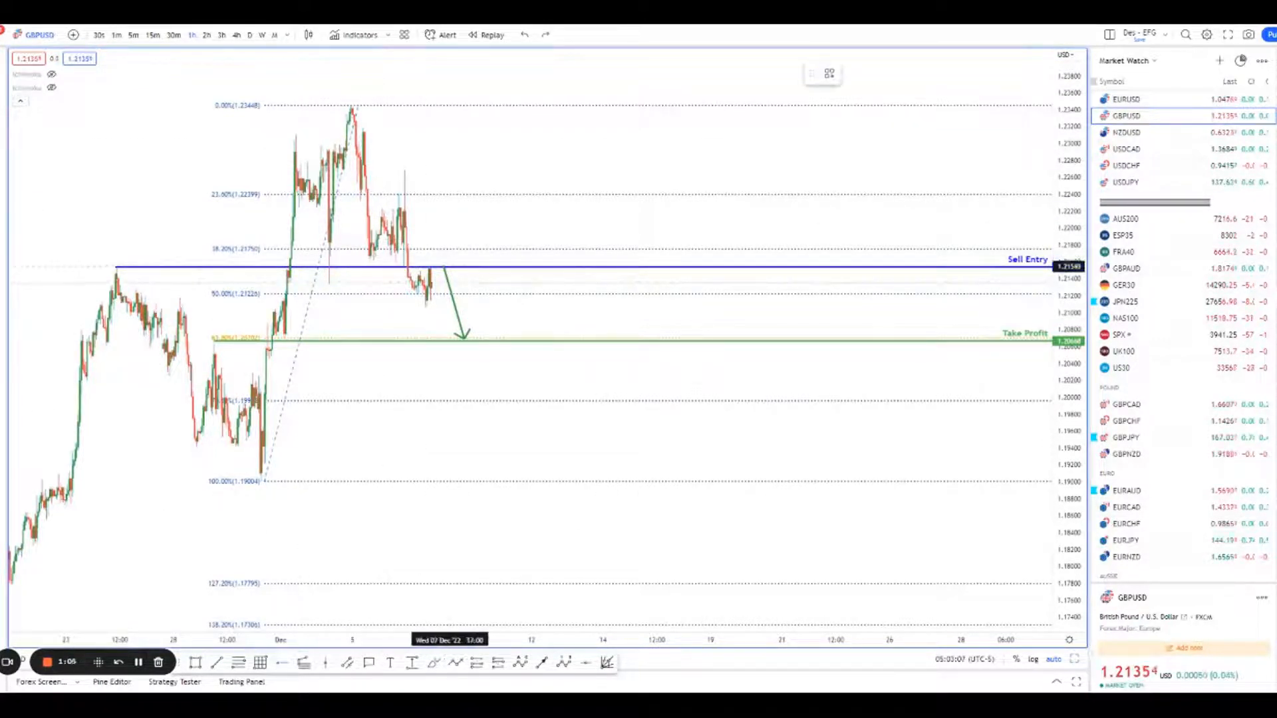
# Step: Draw a horizontal ray above the entry and style it as the red Trade Stop Loss
pyautogui.moveTo(407, 236); pyautogui.dragTo(1050, 236)
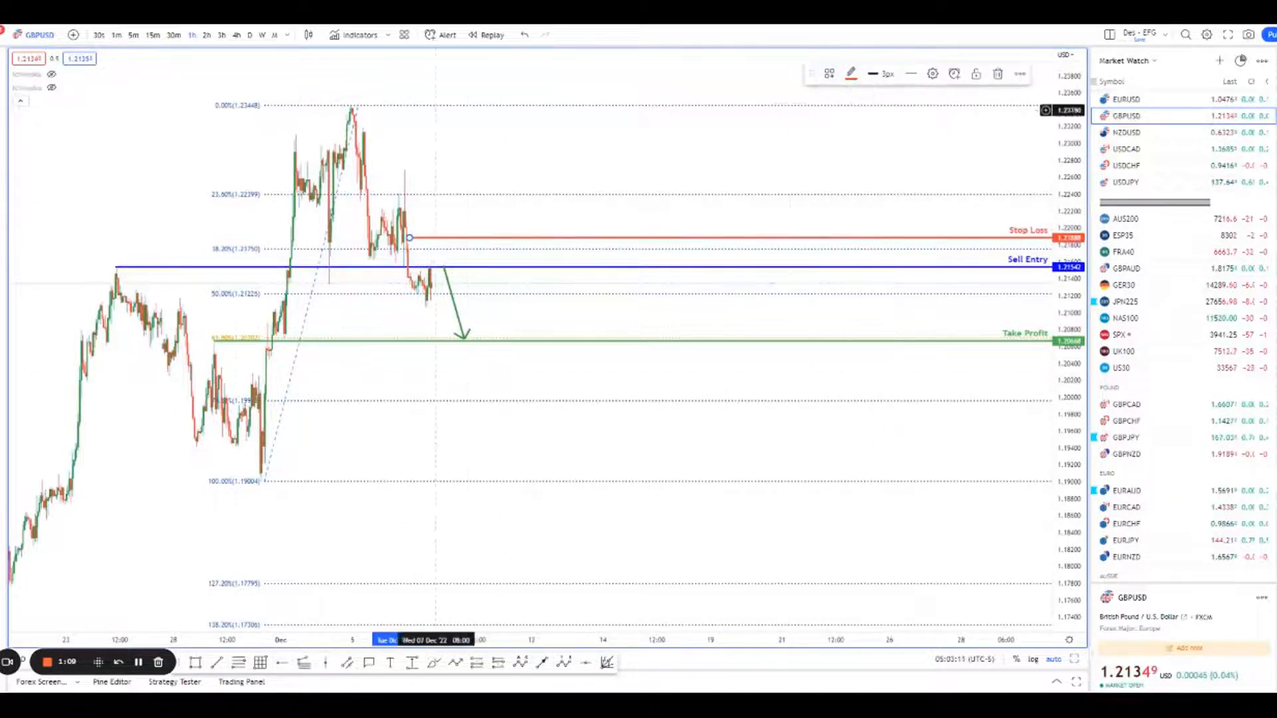
pyautogui.click(872, 73)
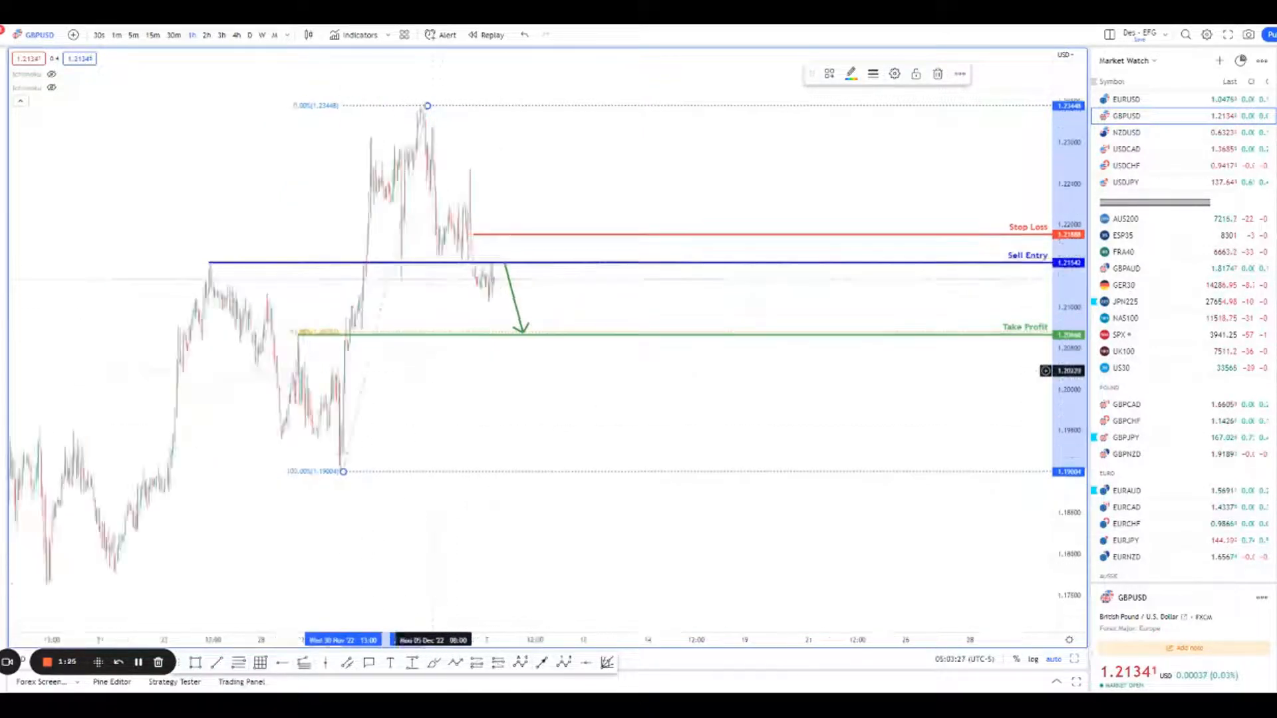
pyautogui.scroll(-3)
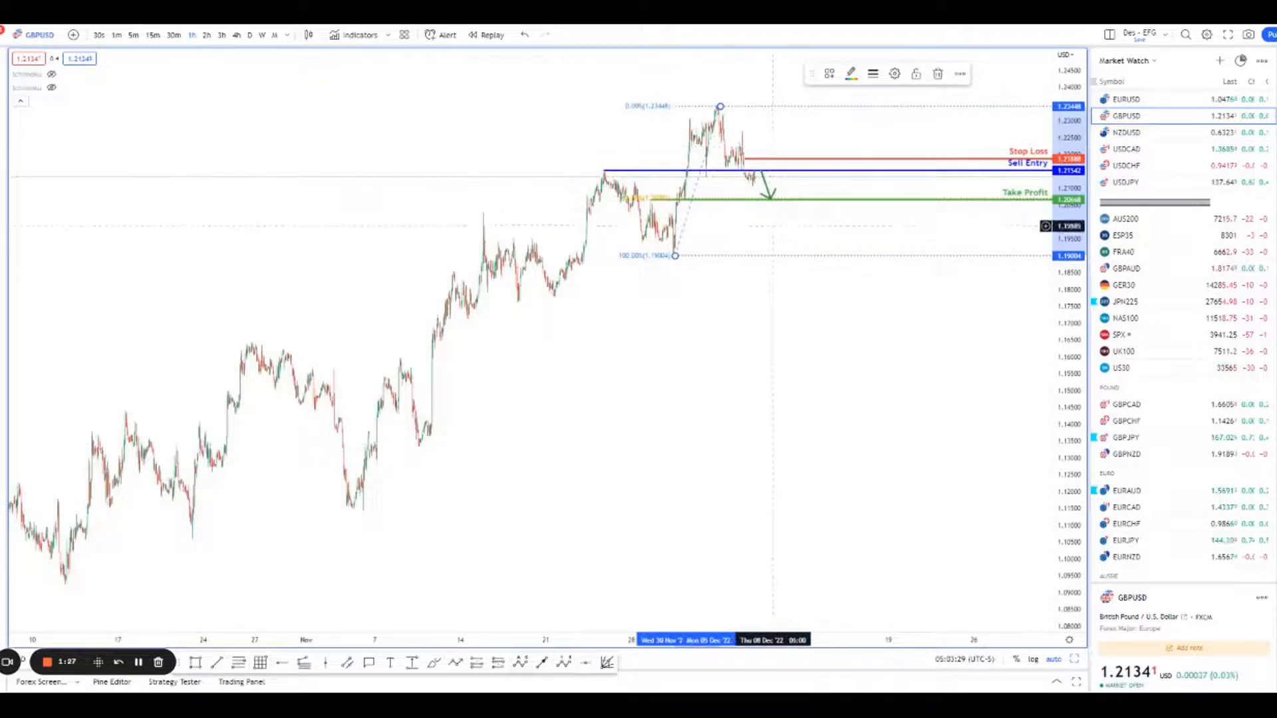